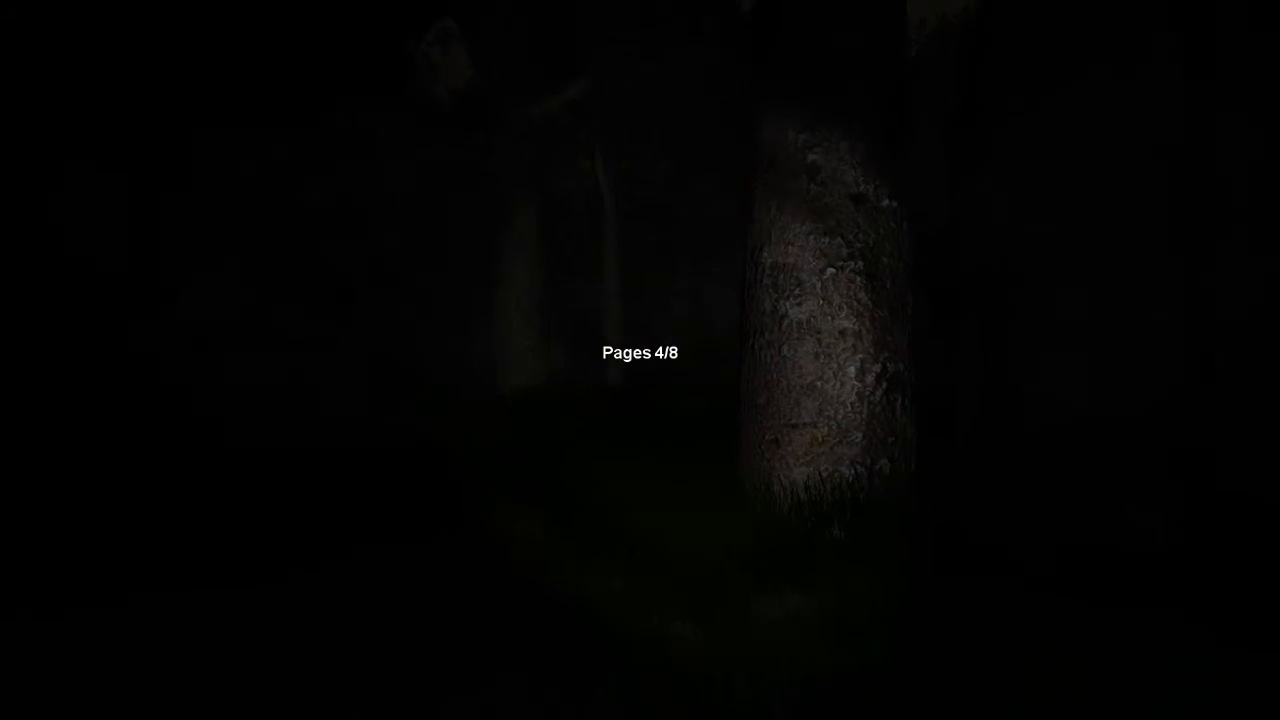
mouse_move(640, 360)
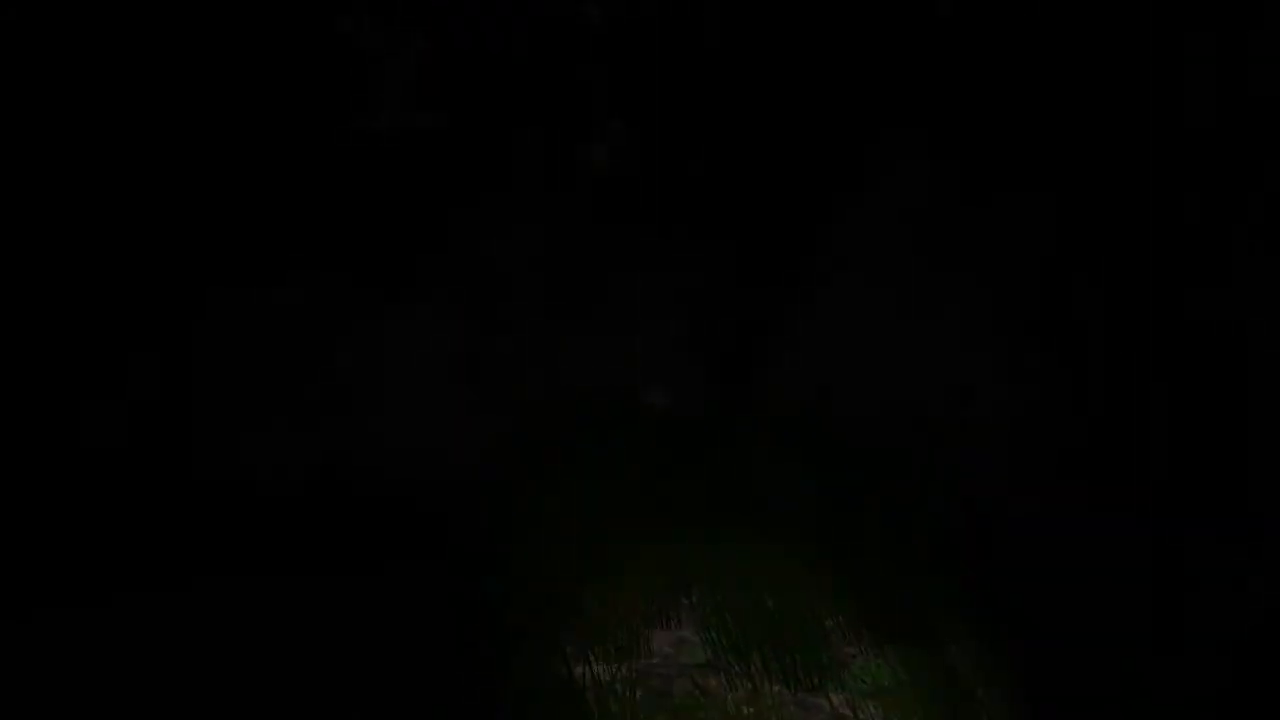